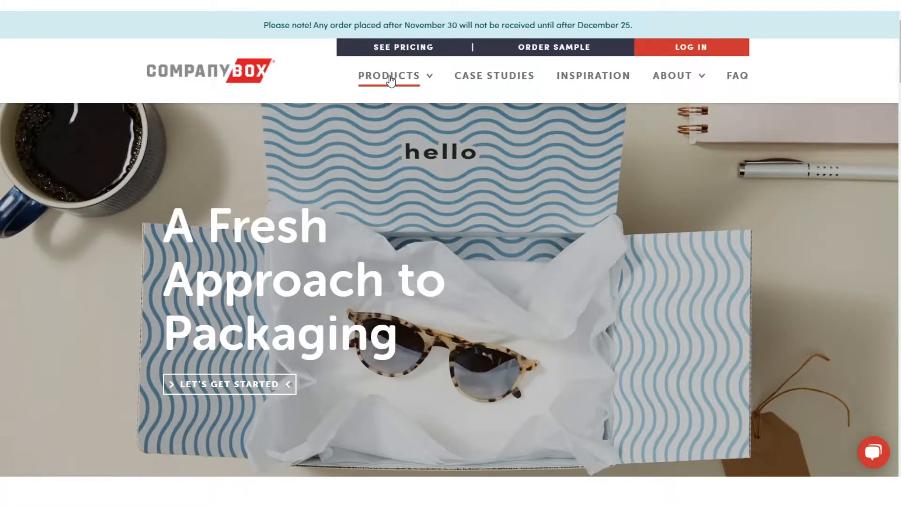
mouse_move(390, 79)
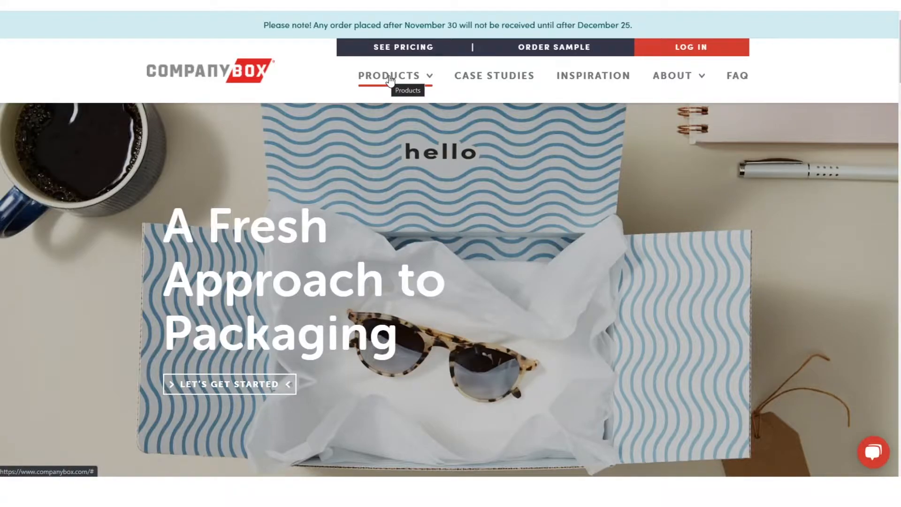
- Go via Products to Mailing Boxes and start Design Your Mailer to reach the box styles
click(389, 75)
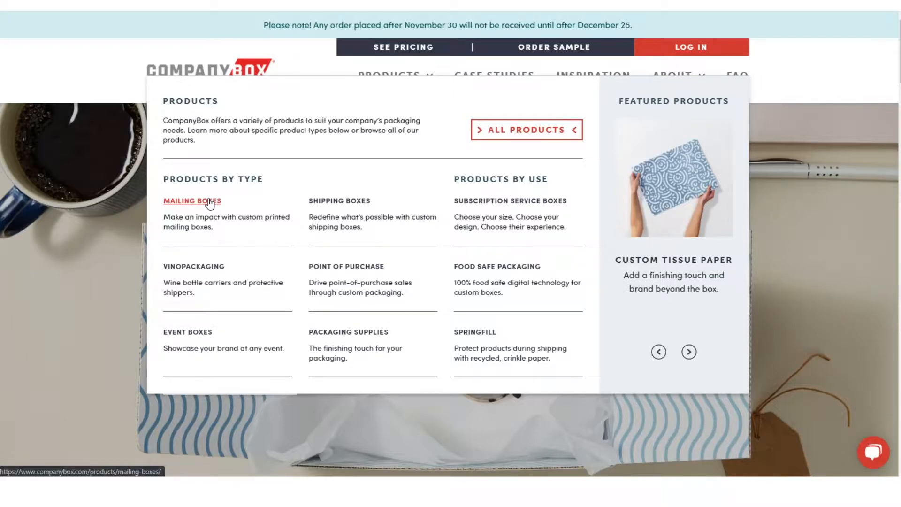
click(192, 201)
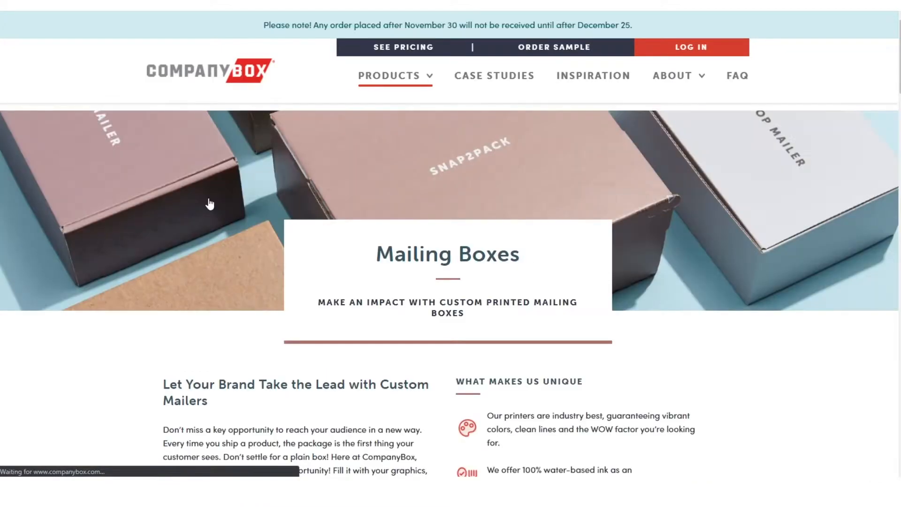
scroll(down, 3)
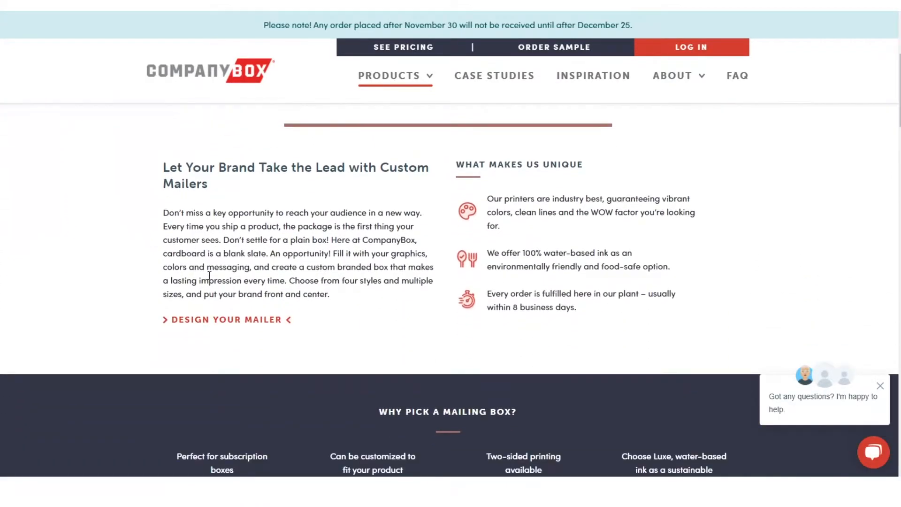
mouse_move(227, 324)
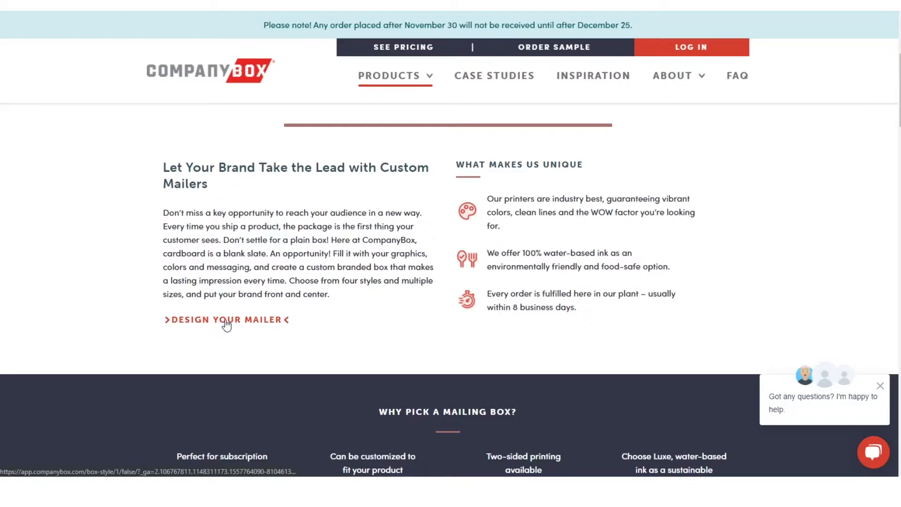
click(225, 320)
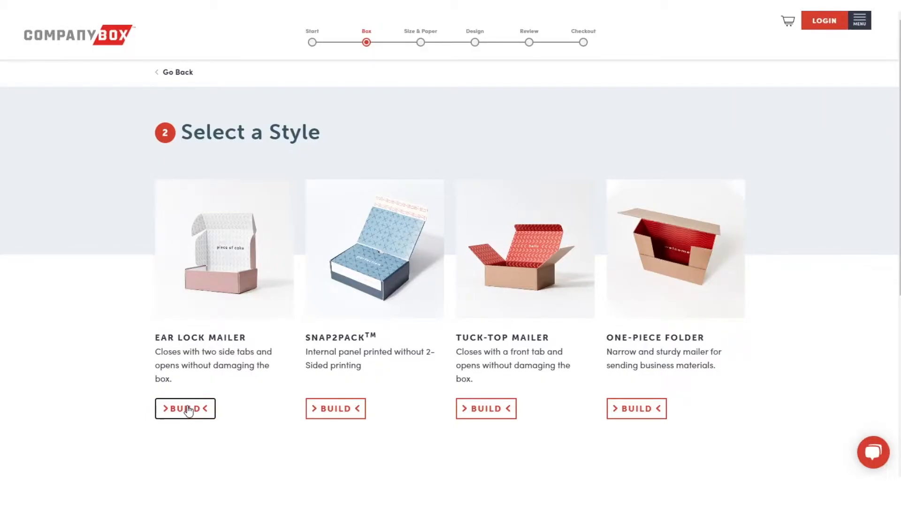
- Build an Ear Lock Mailer at 6 x 6 x 2 with Standard 2-Sided printing, 100 boxes
click(185, 409)
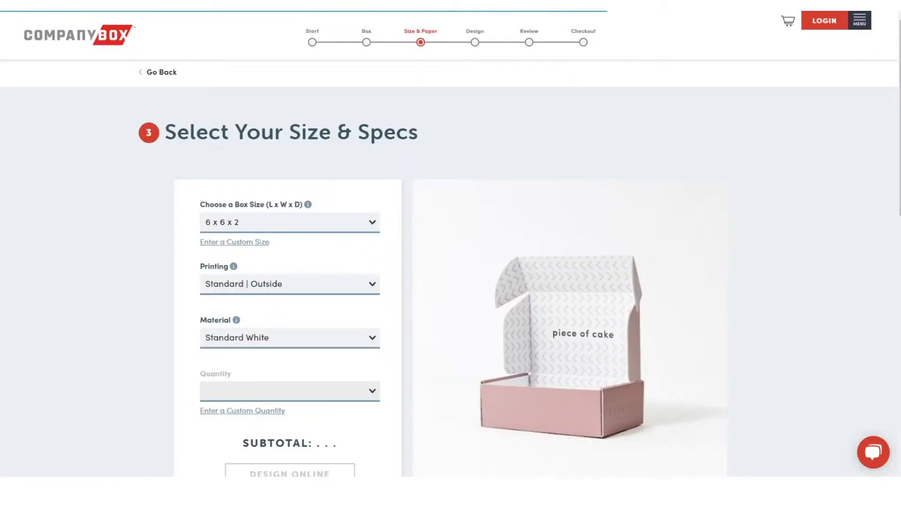
click(289, 391)
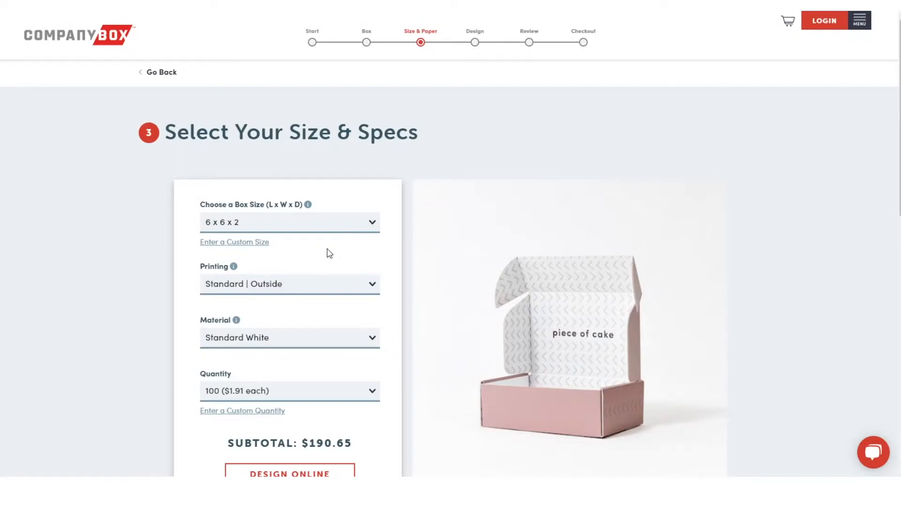
mouse_move(261, 252)
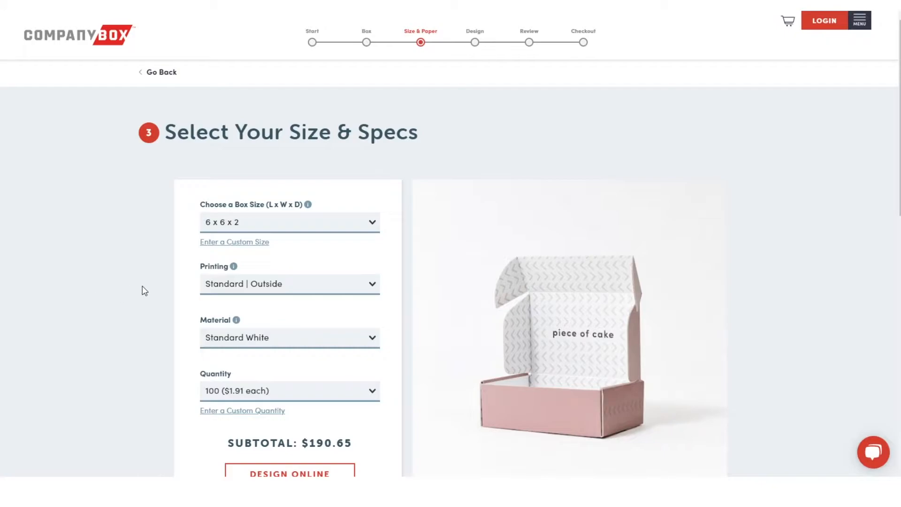
scroll(down, 3)
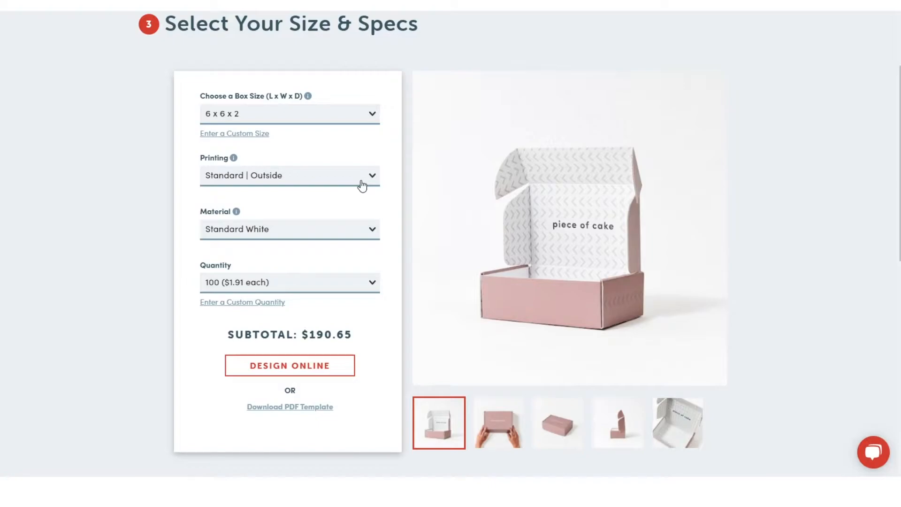
click(290, 175)
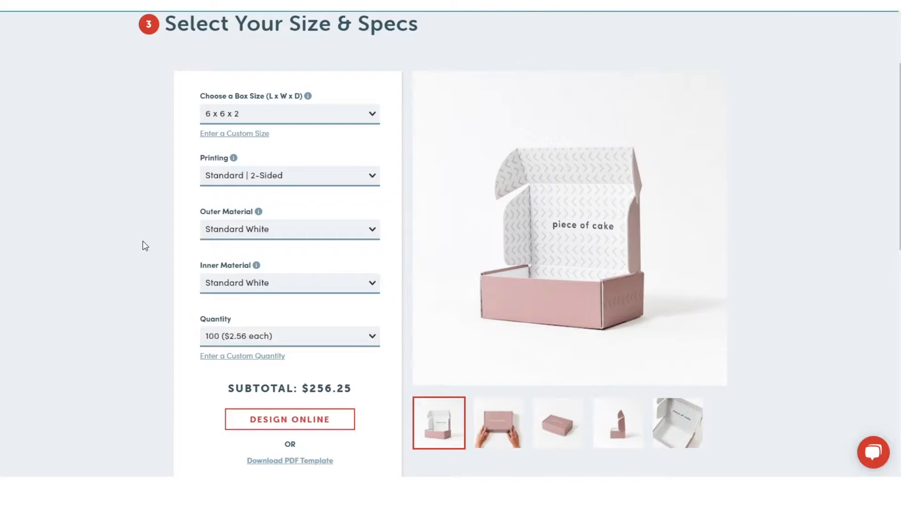
scroll(down, 3)
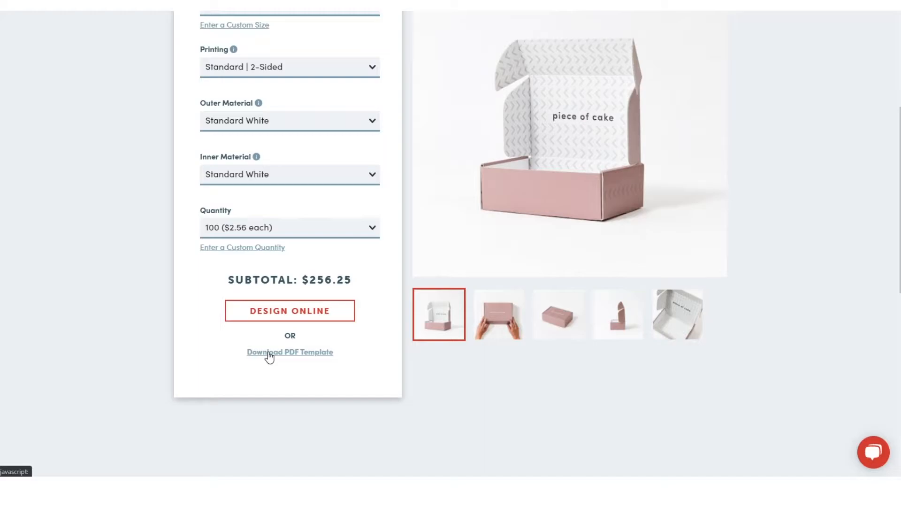
mouse_move(161, 334)
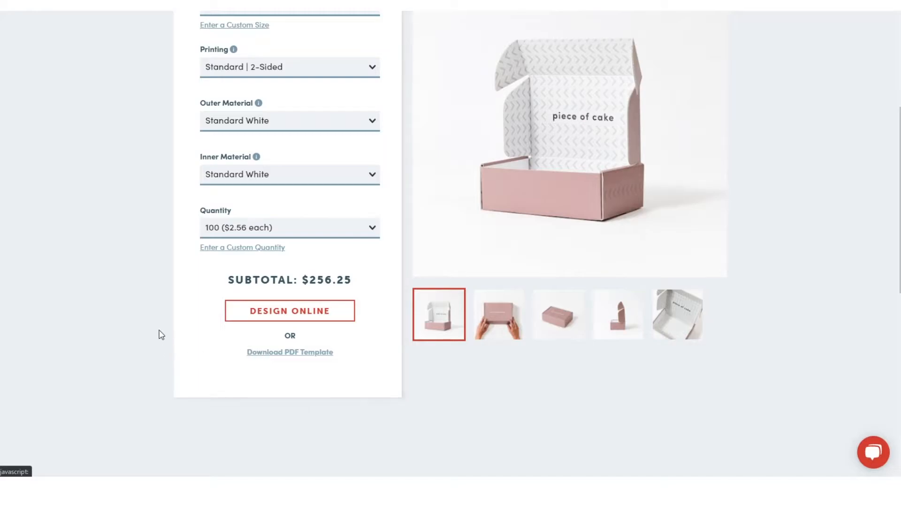
mouse_move(244, 322)
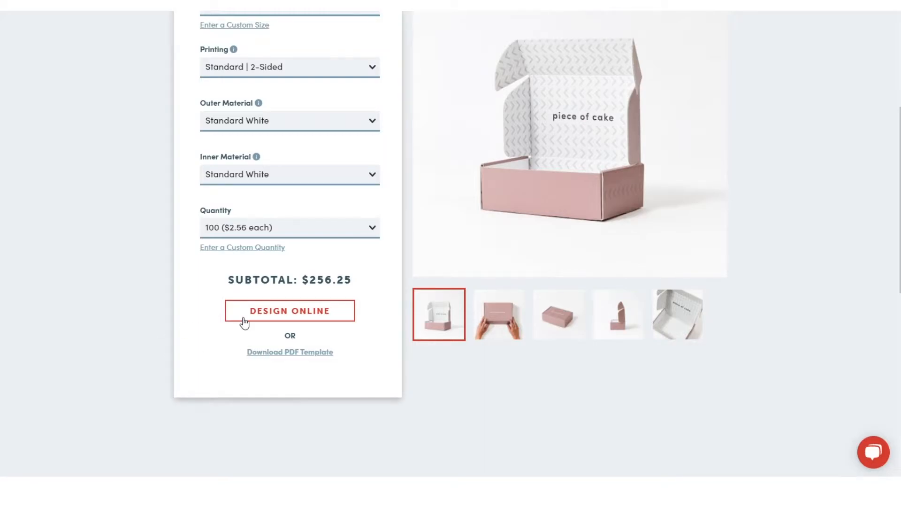
- Launch Design Online for the blank 6x6x2 dieline and decline the guided tour with No Thanks
click(289, 310)
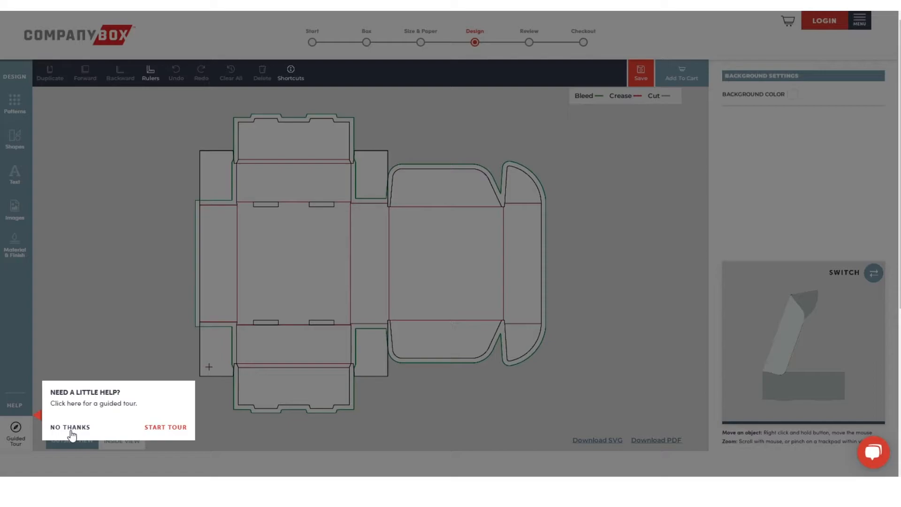
click(70, 427)
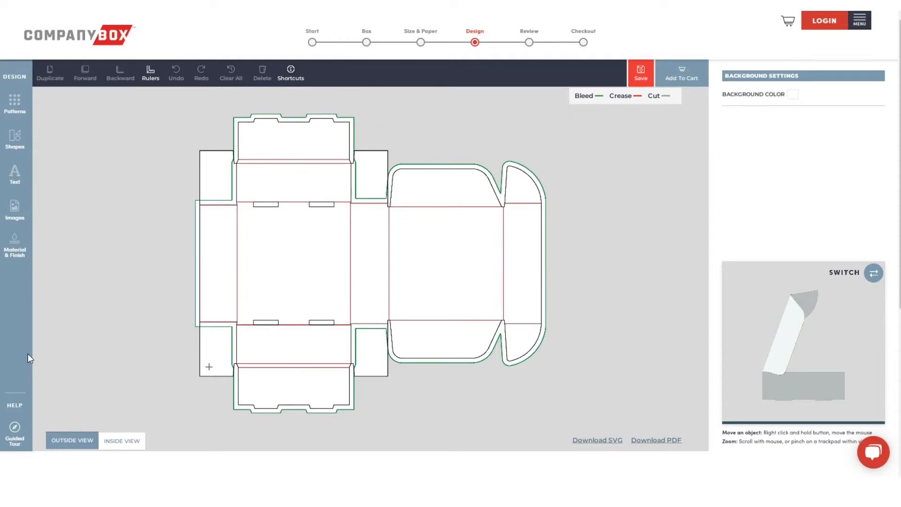
mouse_move(16, 140)
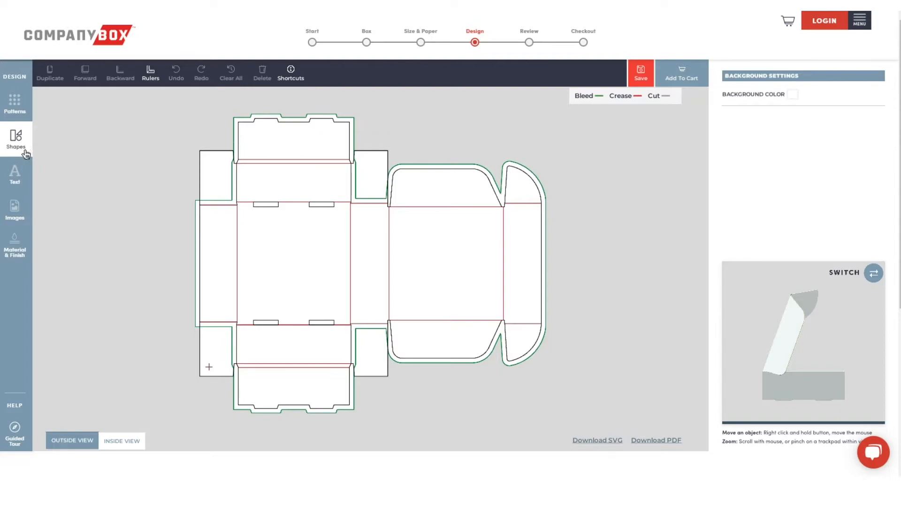
- Apply the colourful Dots & Circles pattern as the outside background of the whole dieline
click(15, 103)
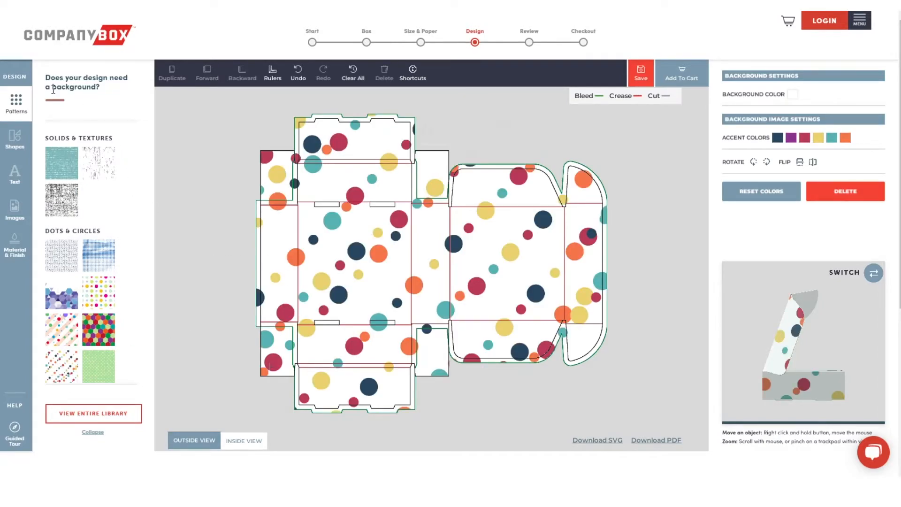
click(92, 432)
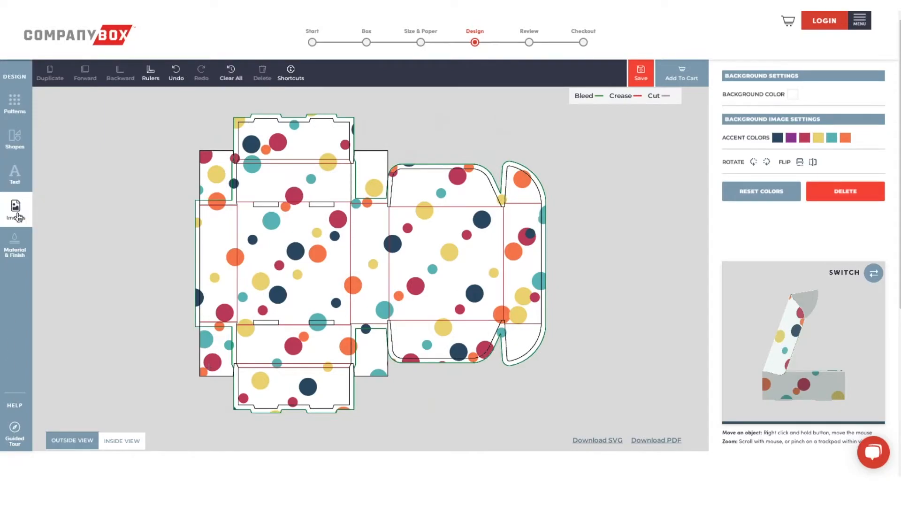
- Upload the birthday picture from the computer into the designer's uploaded images
click(16, 209)
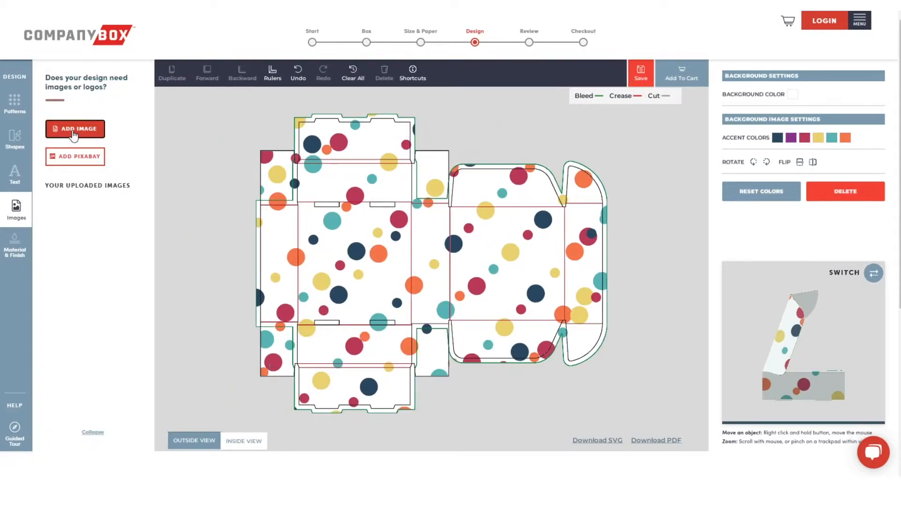
click(75, 129)
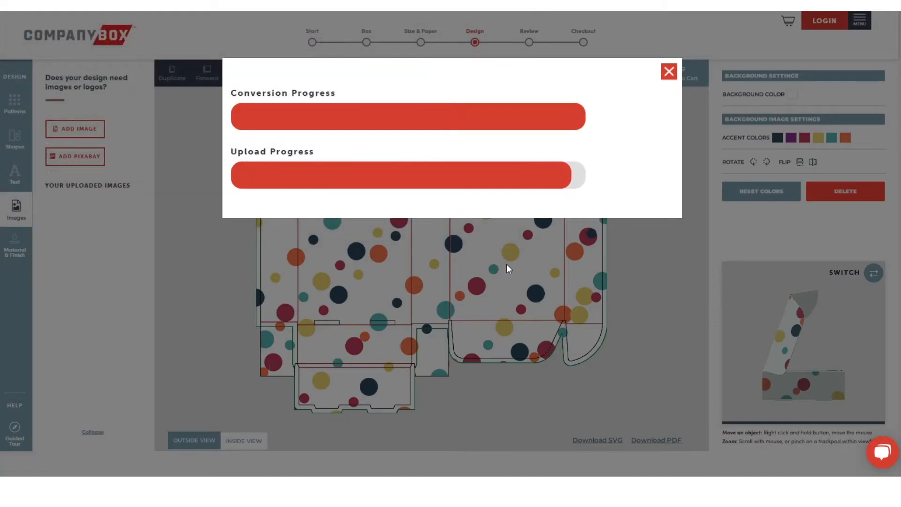
click(666, 72)
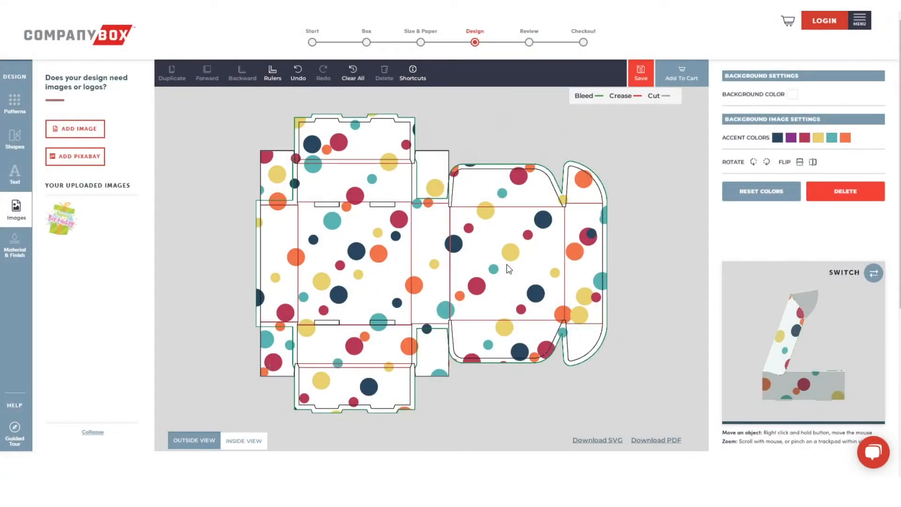
mouse_move(66, 230)
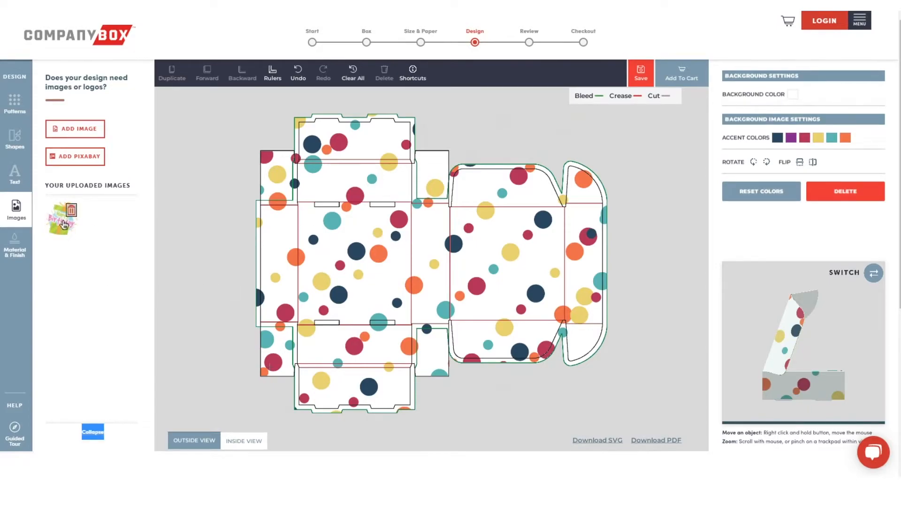
- Add the uploaded birthday image to the top panel and enlarge it over the polka dots
click(61, 221)
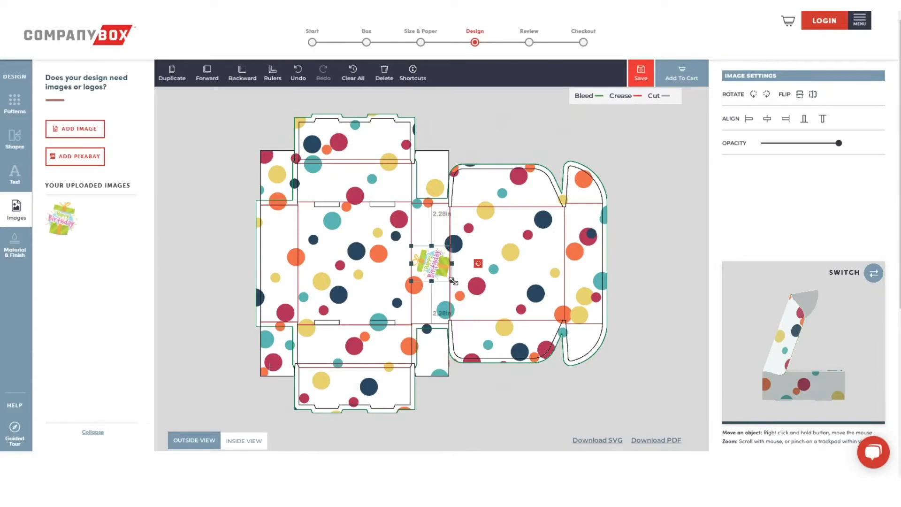
drag(428, 263, 494, 270)
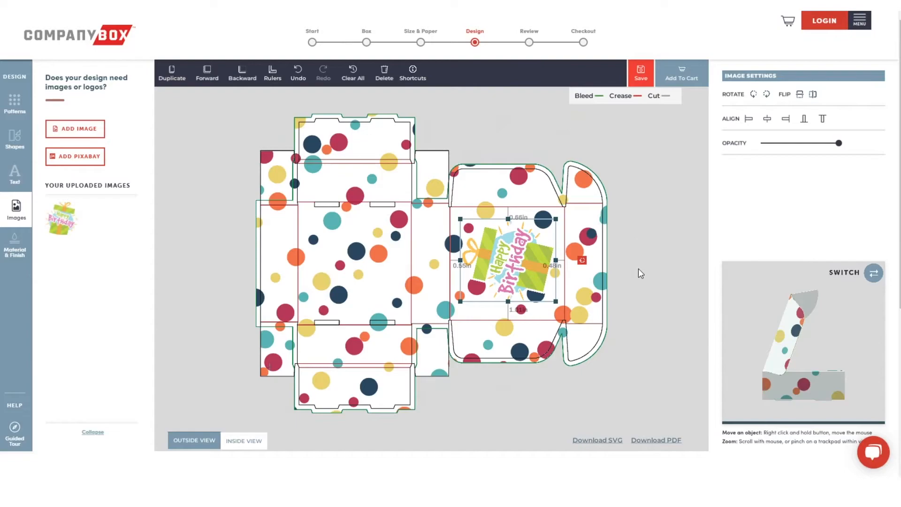
mouse_move(218, 458)
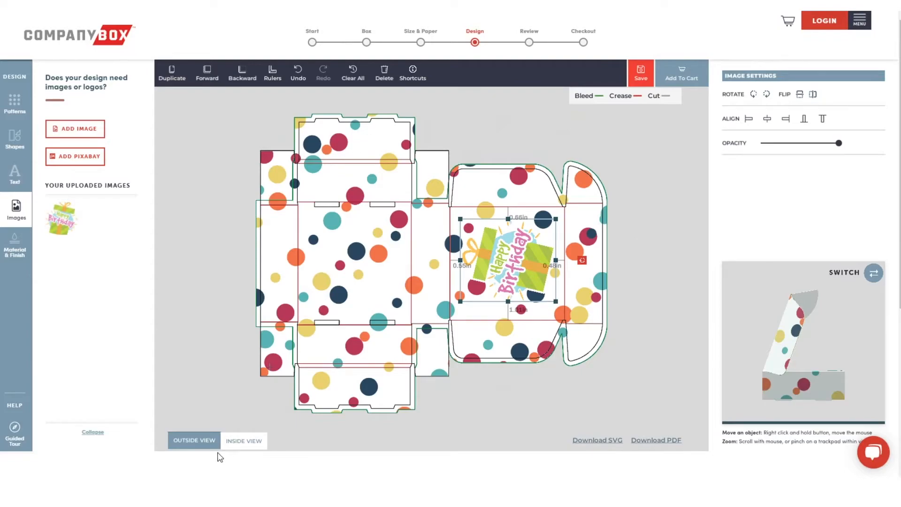
- Switch to the Inside View to show the blank inside dieline
click(244, 440)
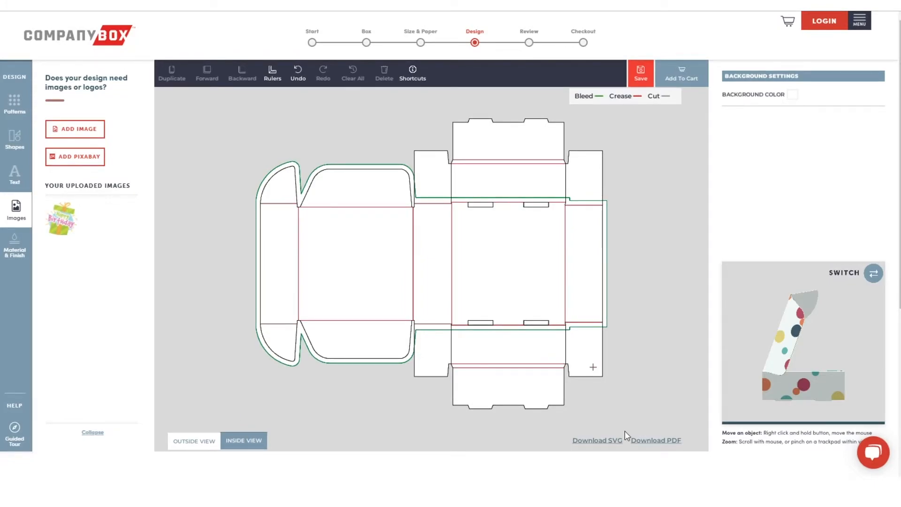
mouse_move(742, 157)
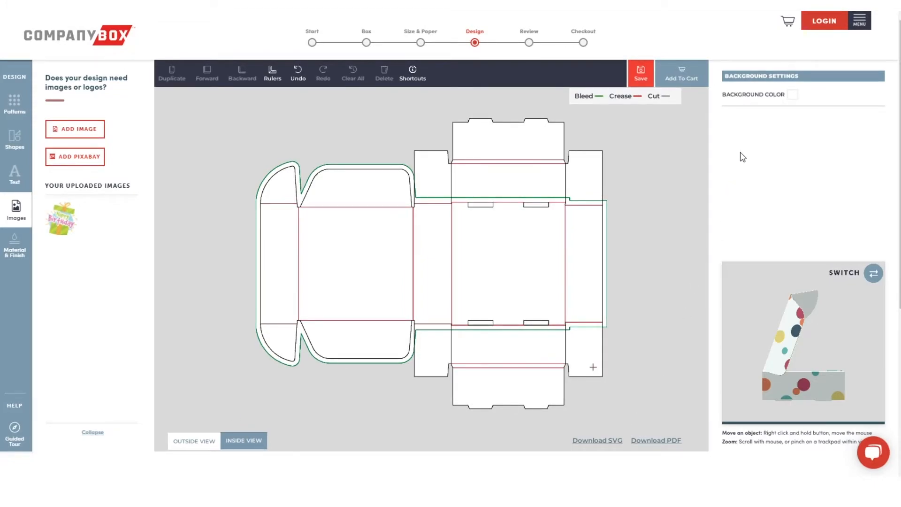
- Set the inside Background Color to a bright green from the Color Picker
click(792, 94)
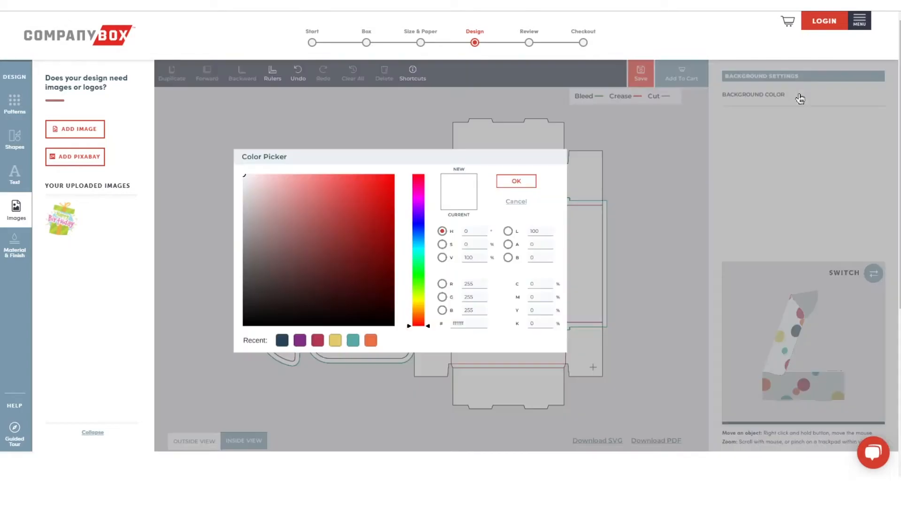
mouse_move(493, 278)
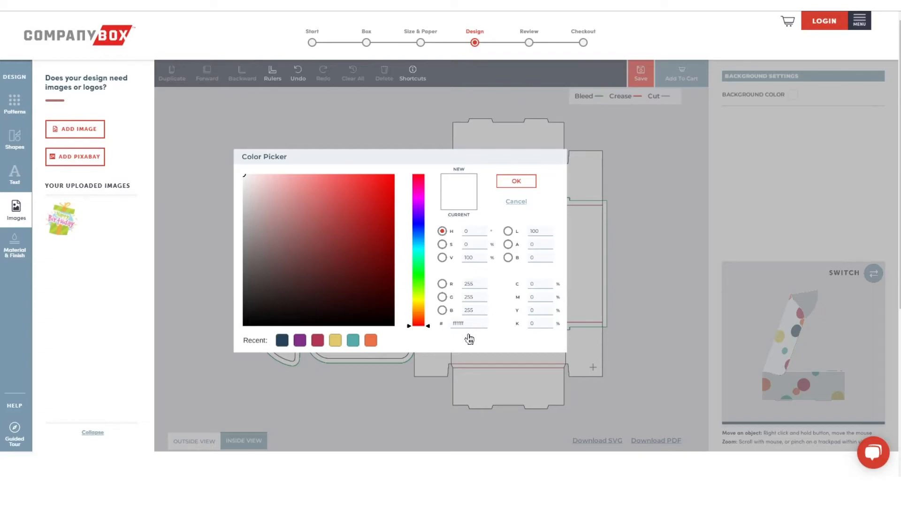
mouse_move(469, 322)
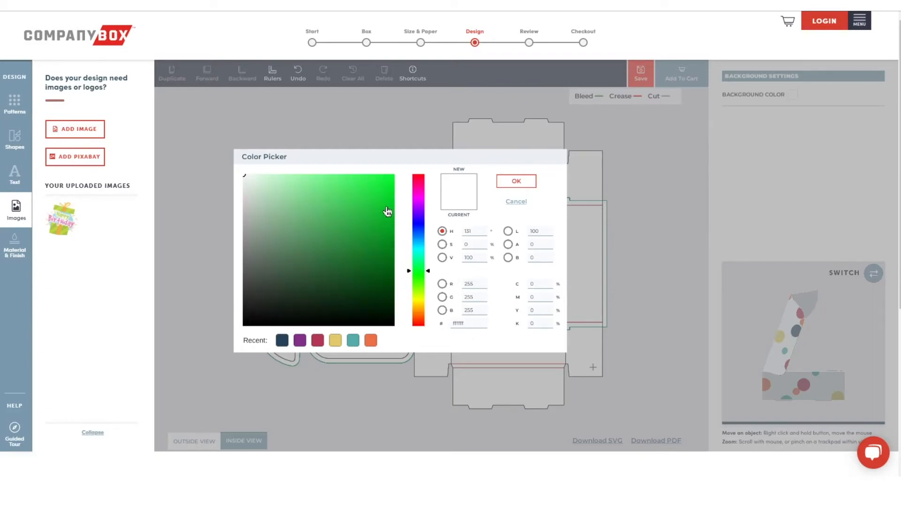
click(516, 180)
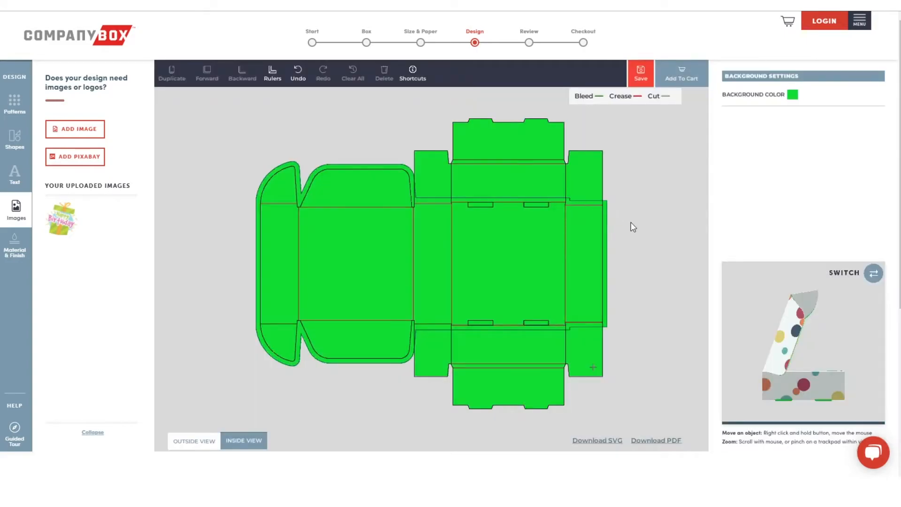
mouse_move(683, 245)
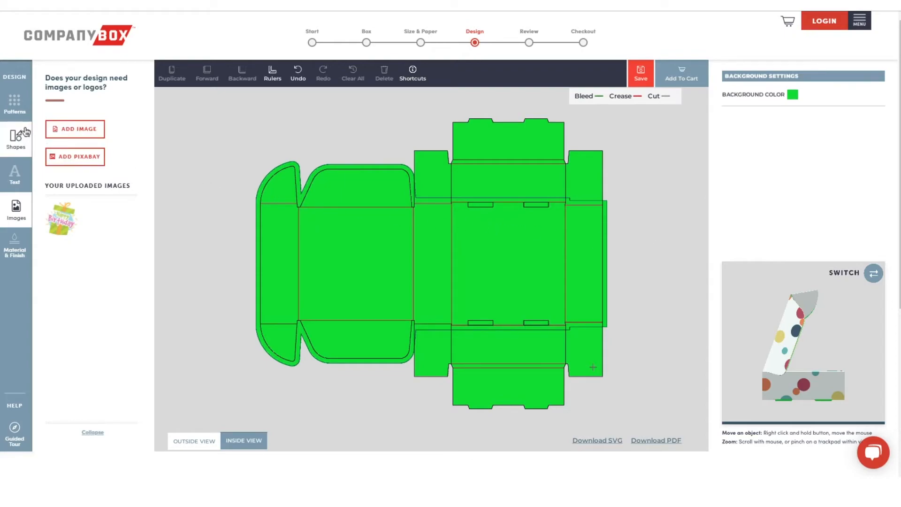
- Add a filled Geometric square from Shapes onto the green inside
click(15, 138)
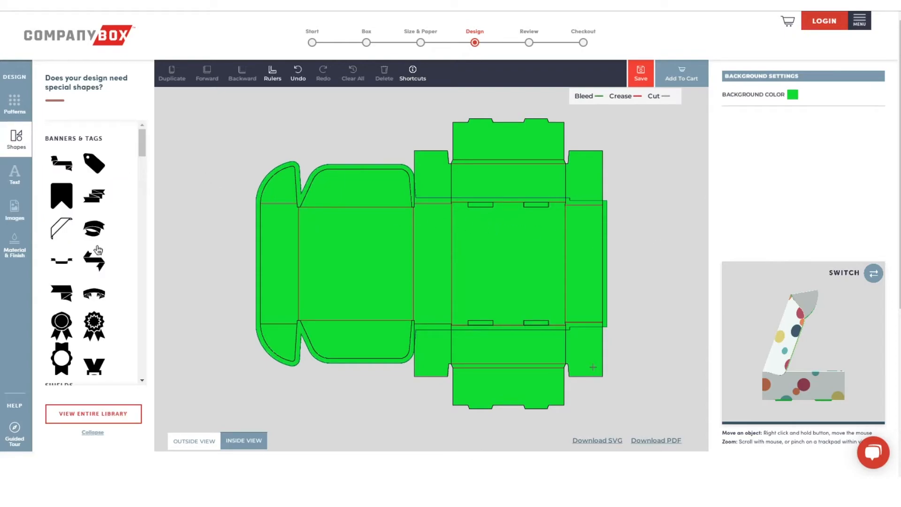
scroll(down, 3)
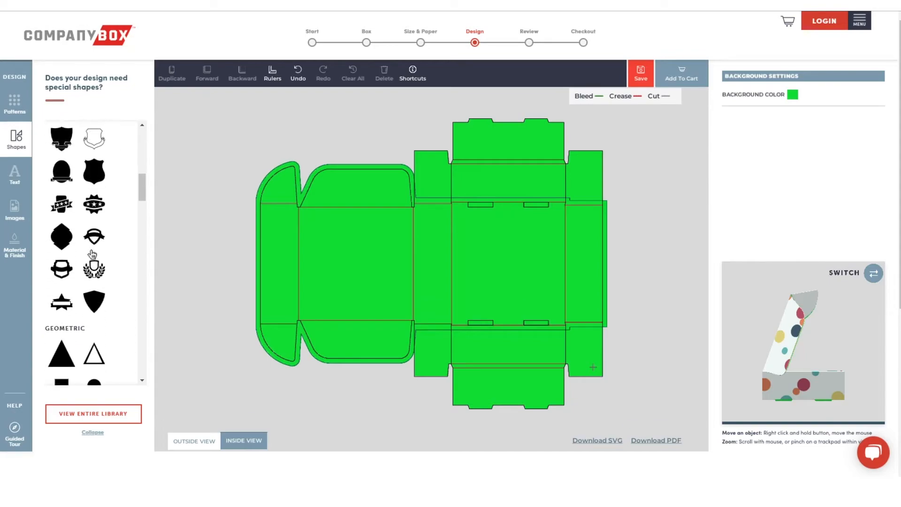
click(62, 169)
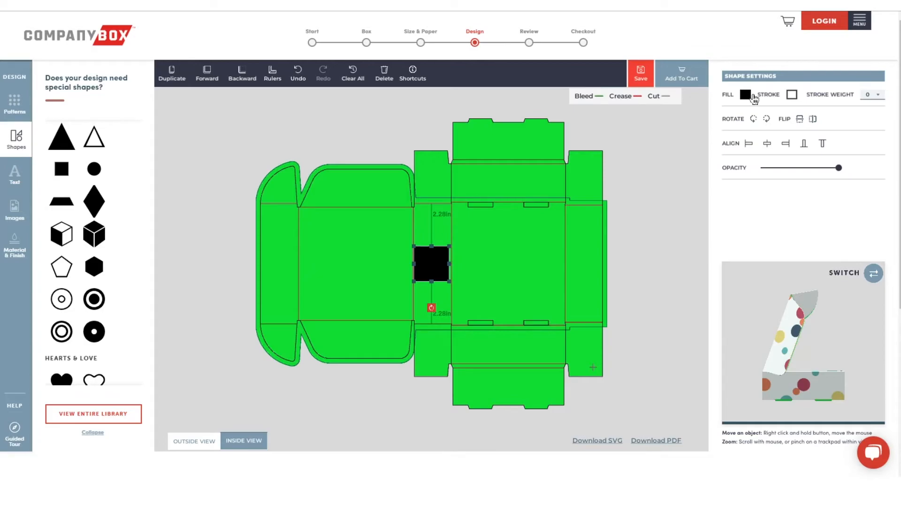
- Fill the square red and stretch it into a tall strip covering the side panel
click(746, 95)
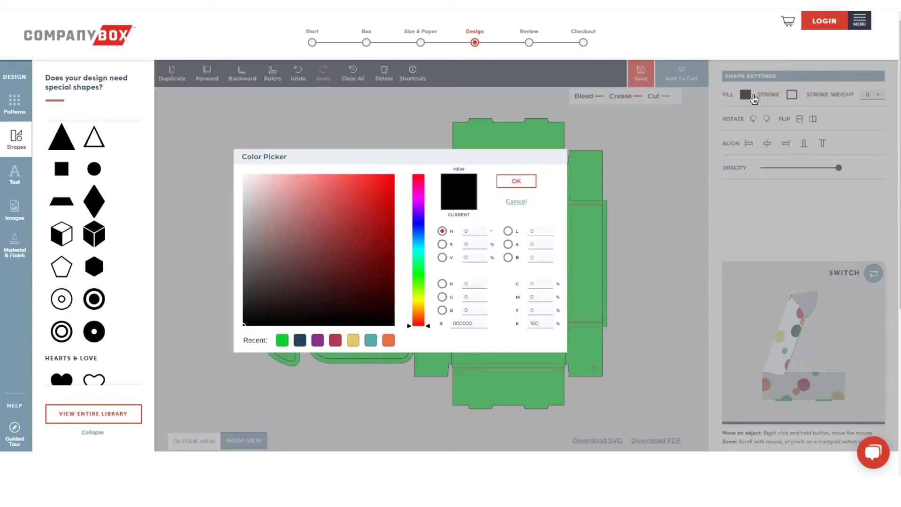
click(391, 174)
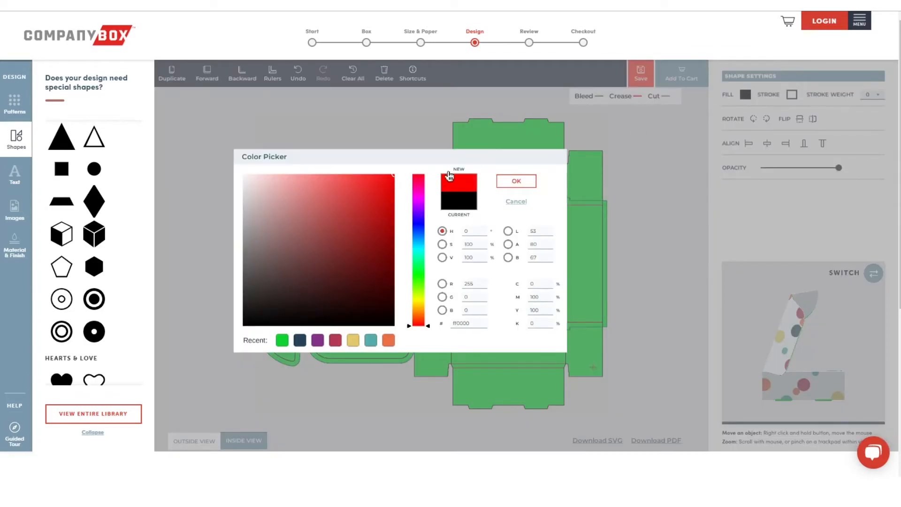
click(516, 181)
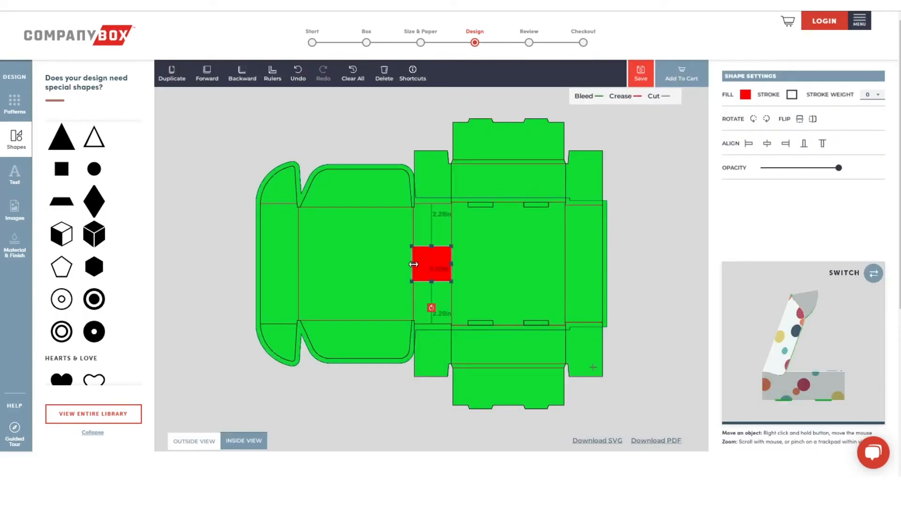
drag(451, 264, 502, 264)
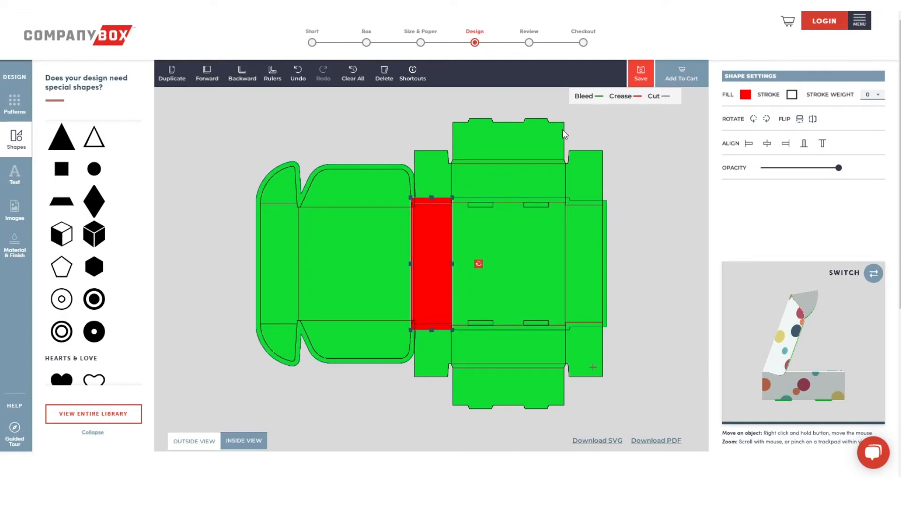
mouse_move(480, 397)
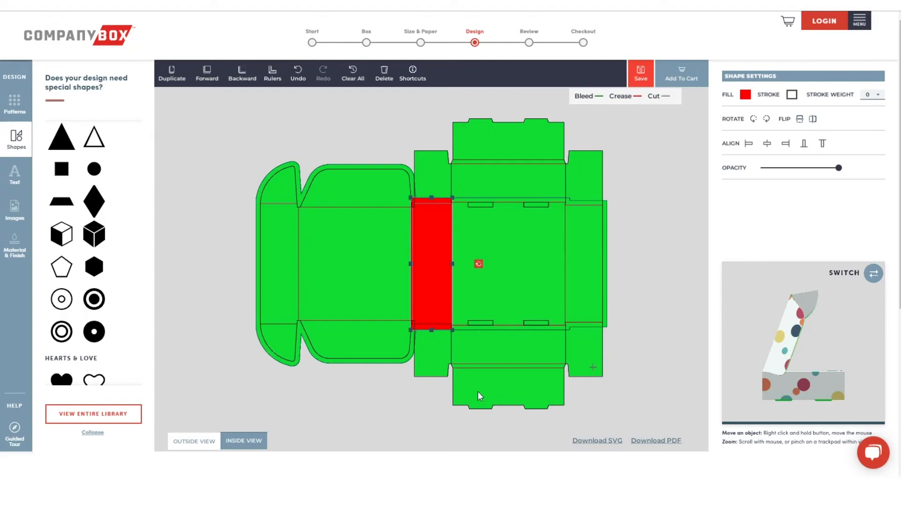
mouse_move(542, 384)
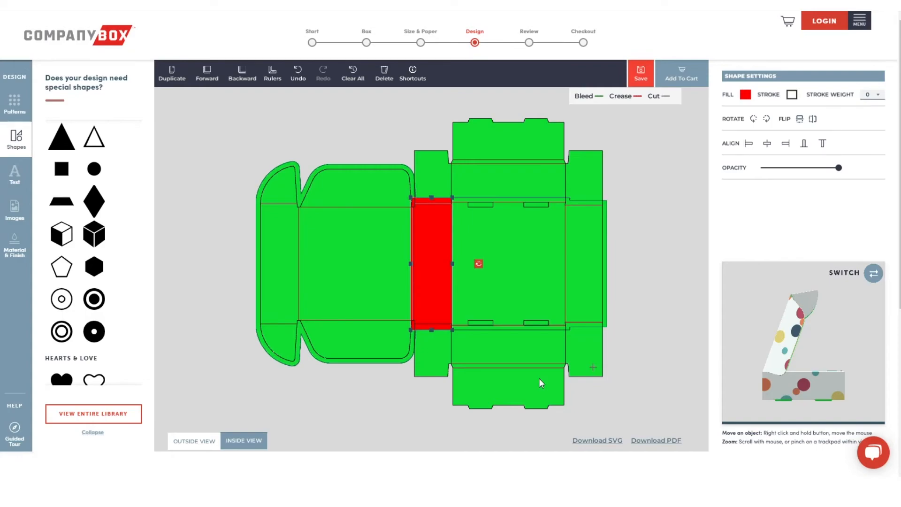
mouse_move(791, 362)
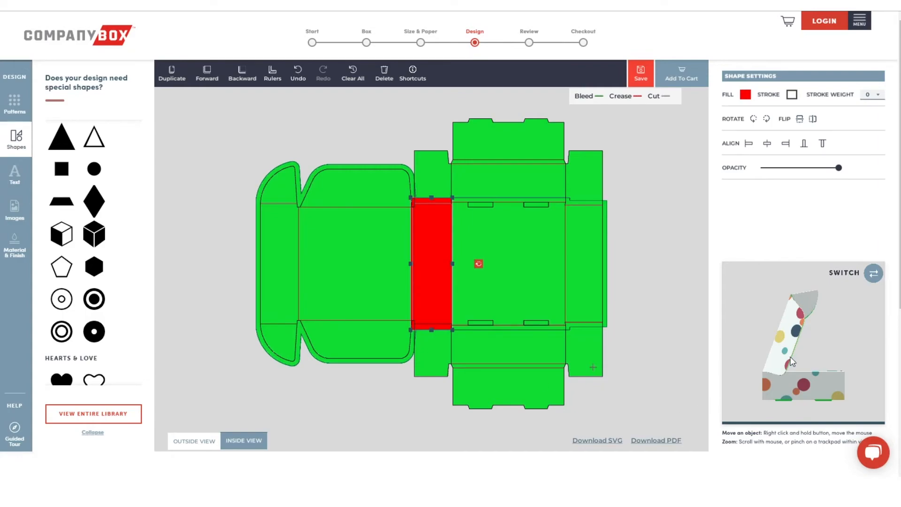
mouse_move(825, 355)
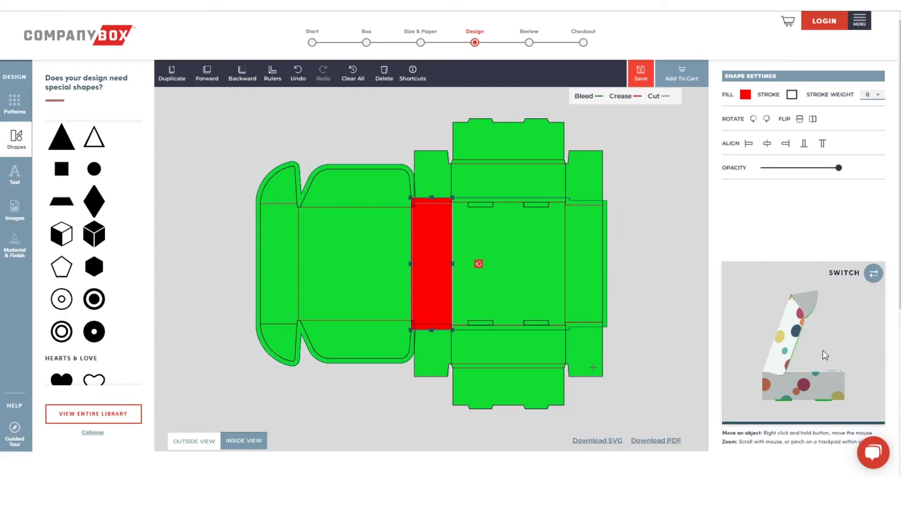
mouse_move(823, 336)
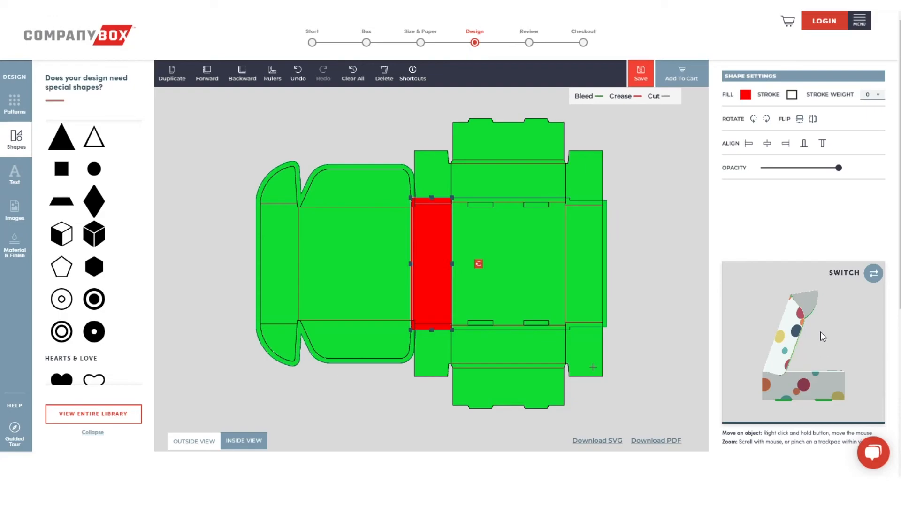
mouse_move(817, 331)
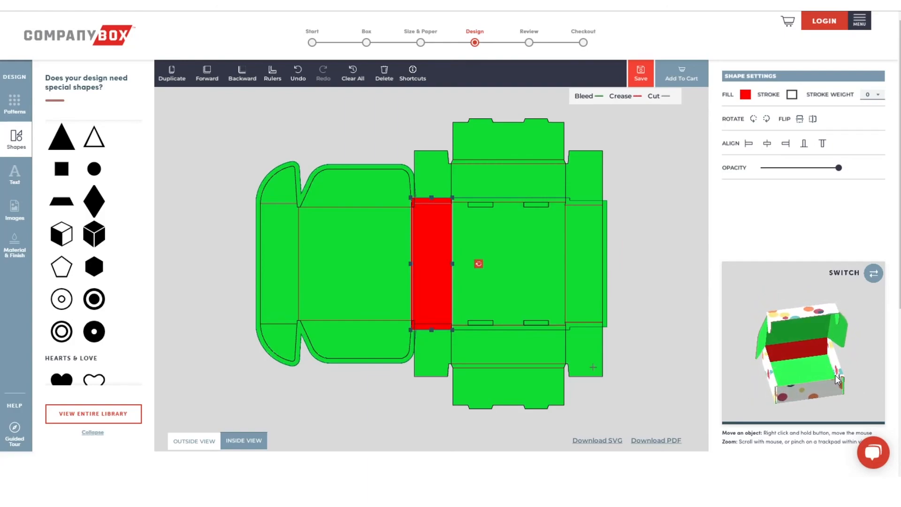
mouse_move(701, 152)
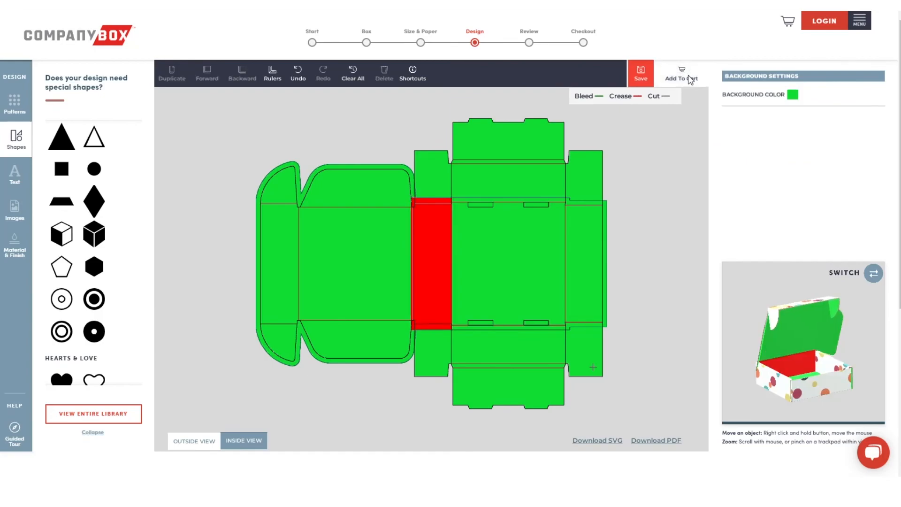
- Send the finished ear lock mailer box to the Review & Add to Cart page
click(681, 72)
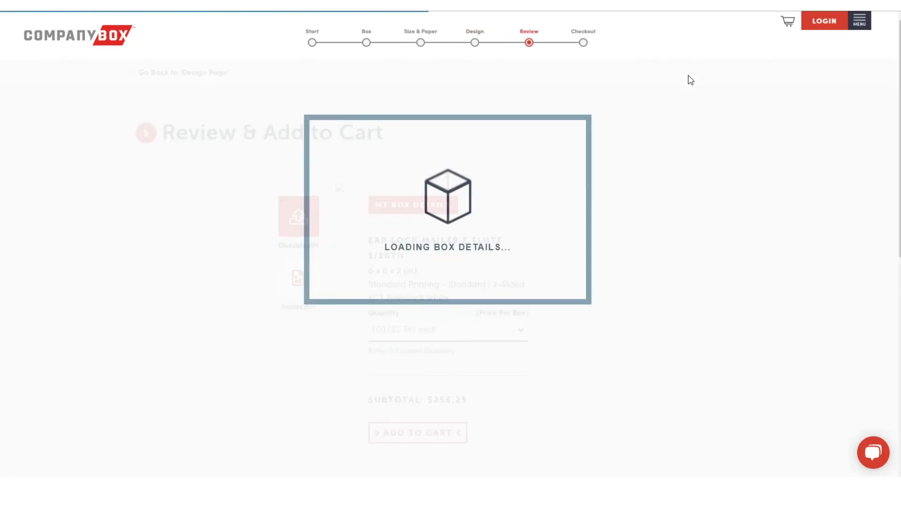